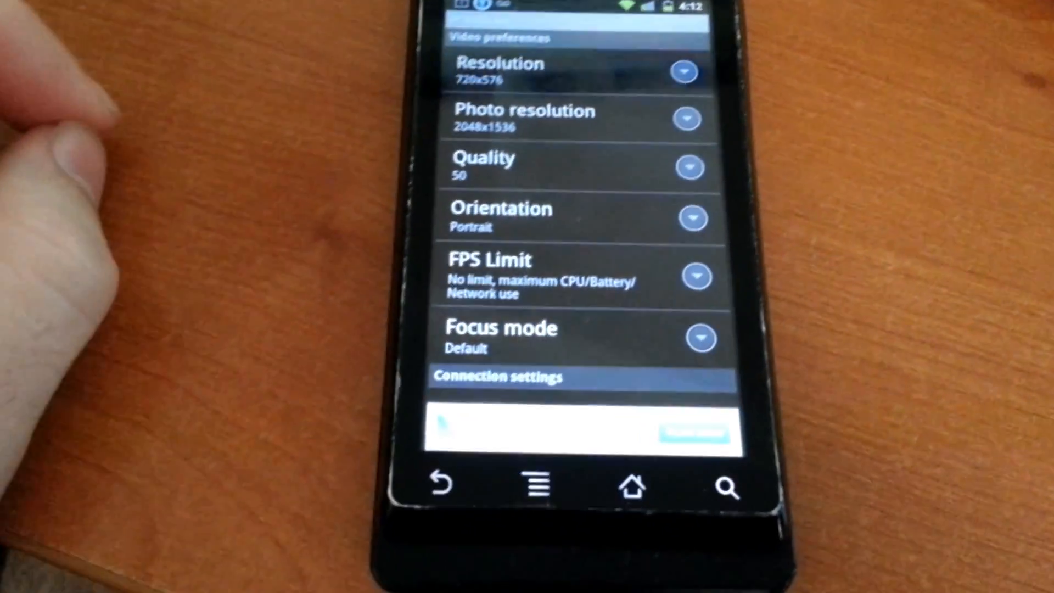
Start the IP Webcam server from Service control so the phone serves its video stream
scroll(down, 3)
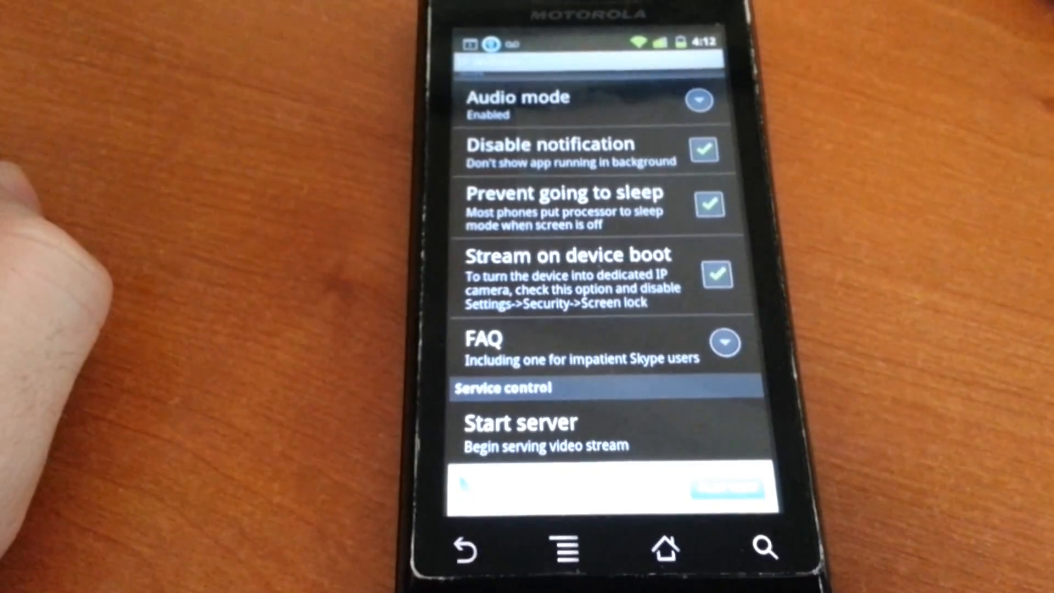
click(519, 421)
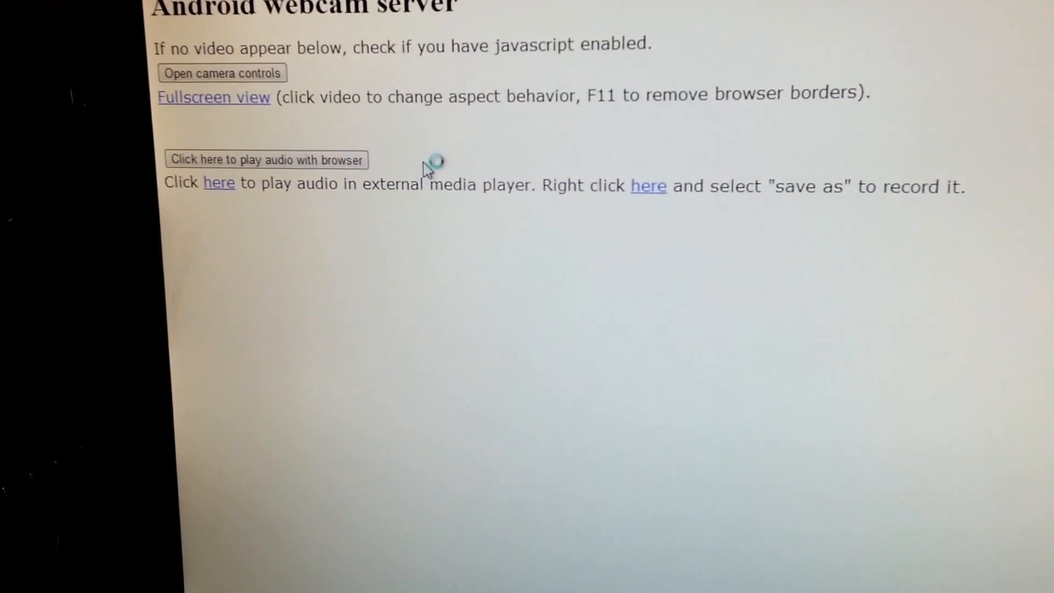
Choose browser playback so the live driveway video with the white car plays on the page
click(213, 96)
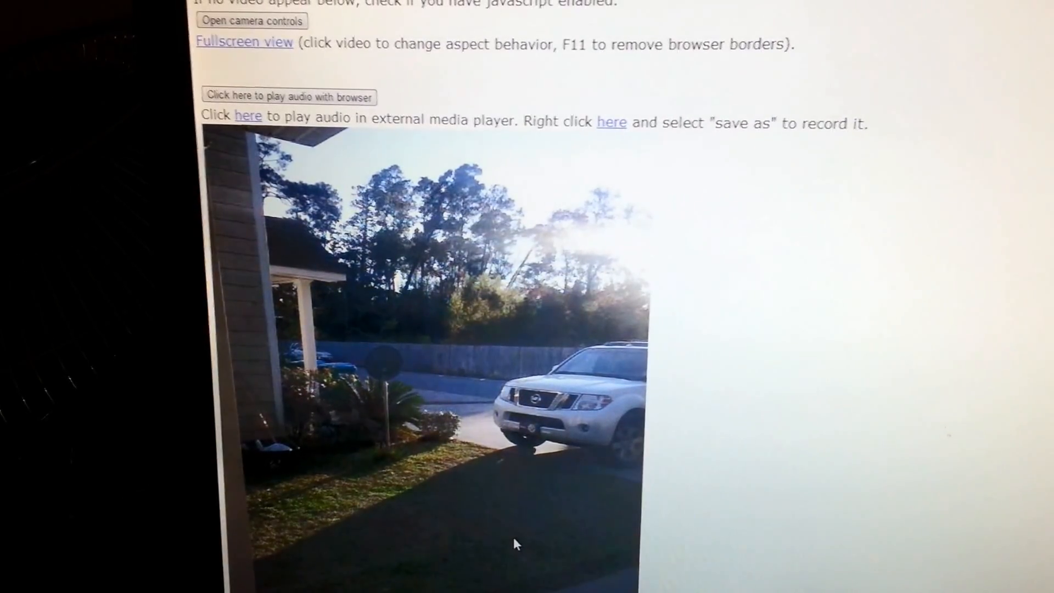
scroll(down, 3)
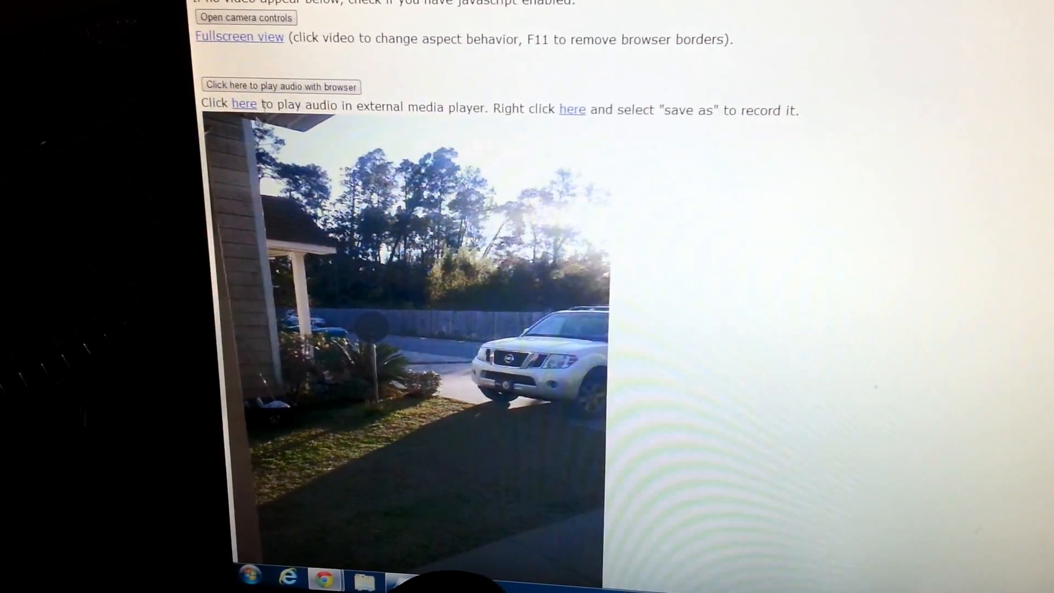
scroll(down, 3)
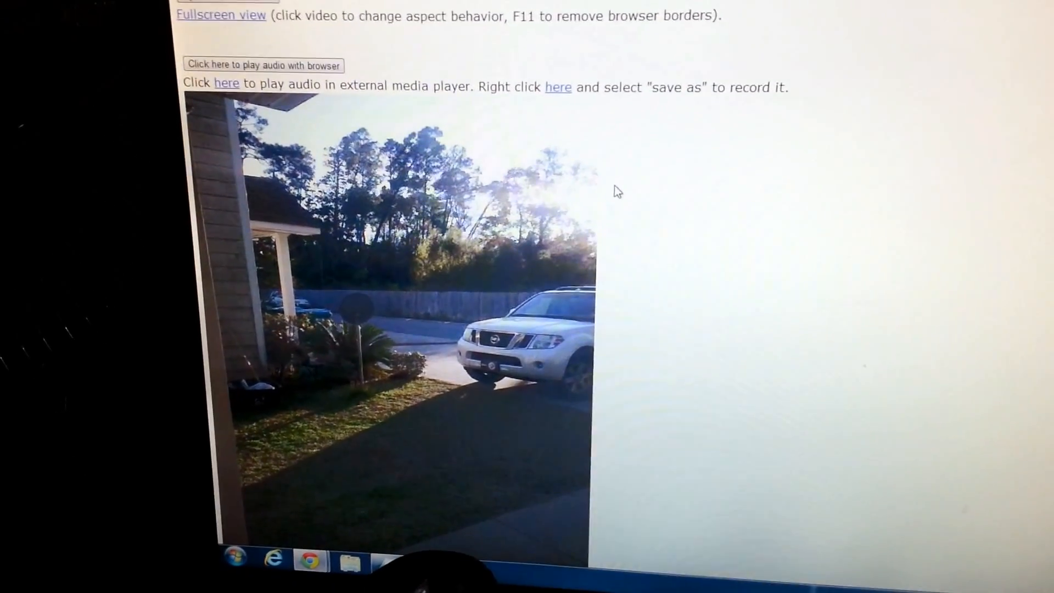